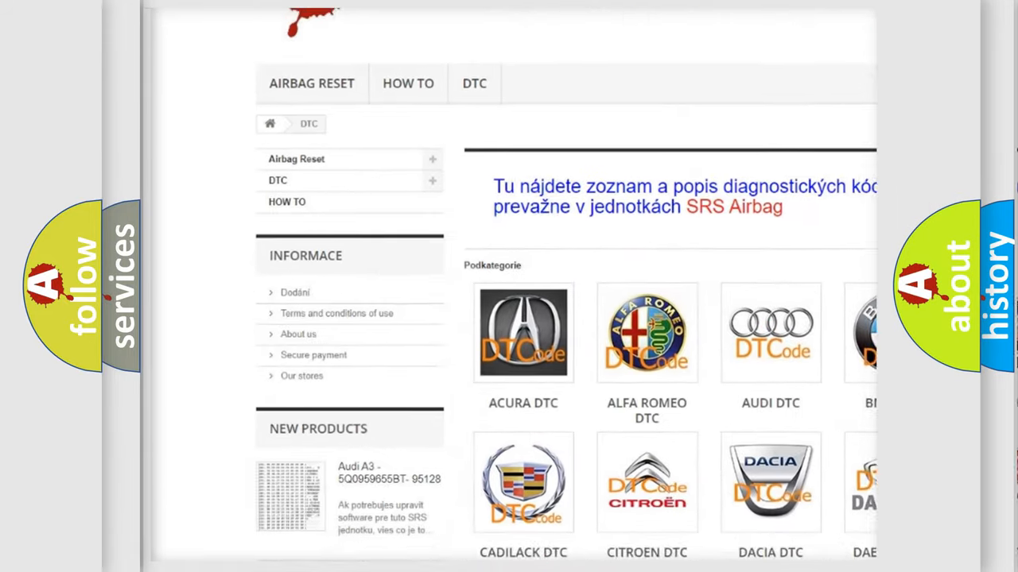
scroll(down, 3)
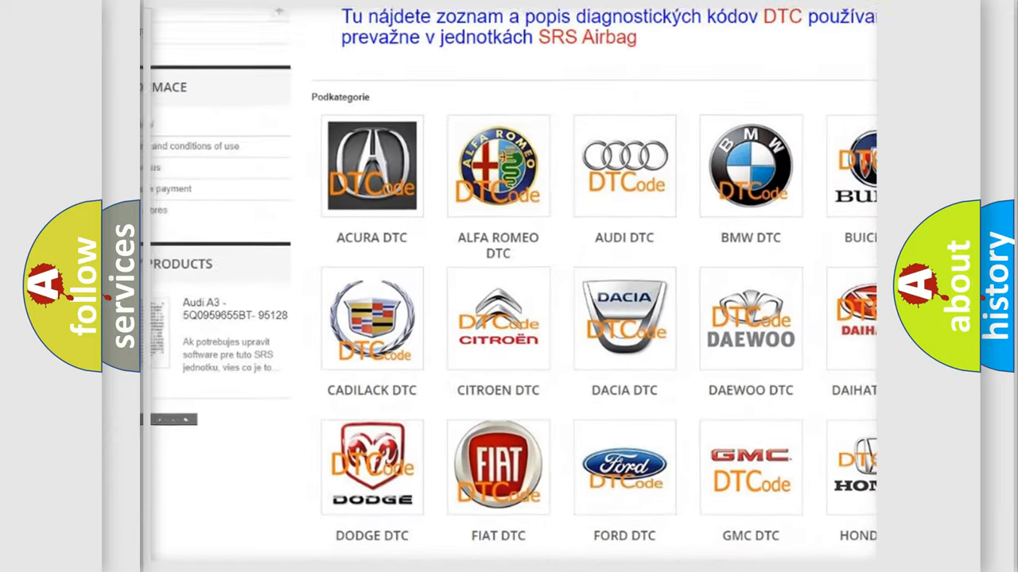